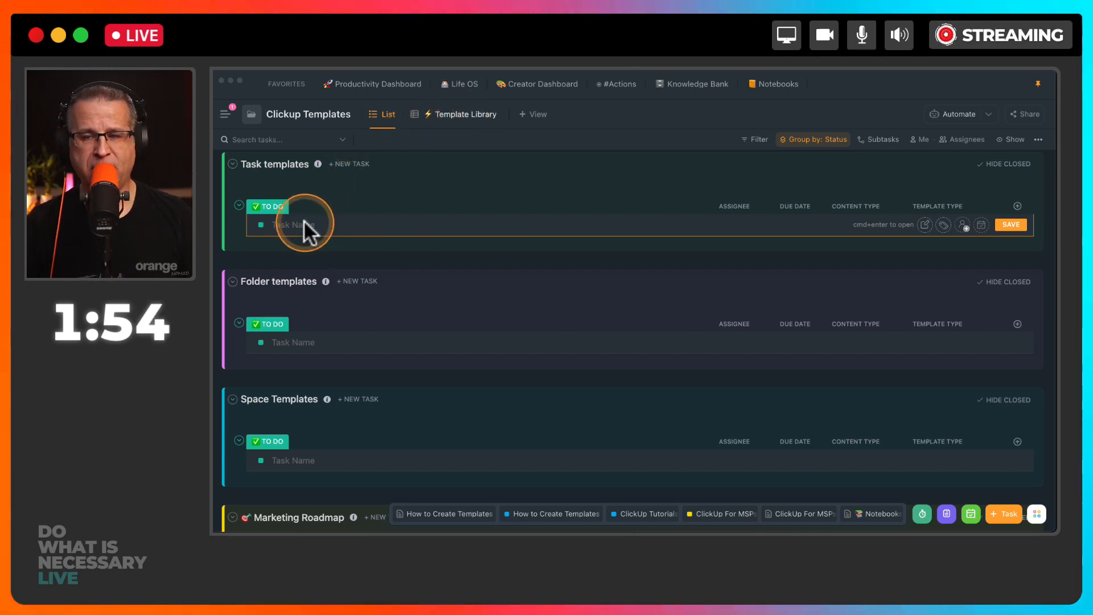
# Step: Create a new task named 'Testy mctest' under Task templates
pyautogui.click(299, 225)
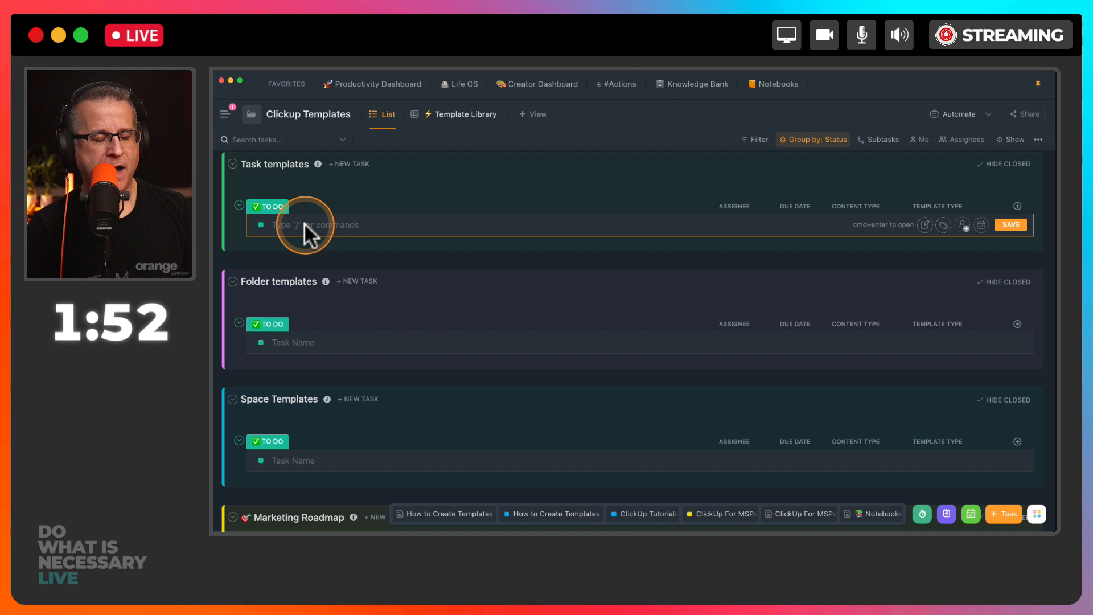
pyautogui.write('Tes')
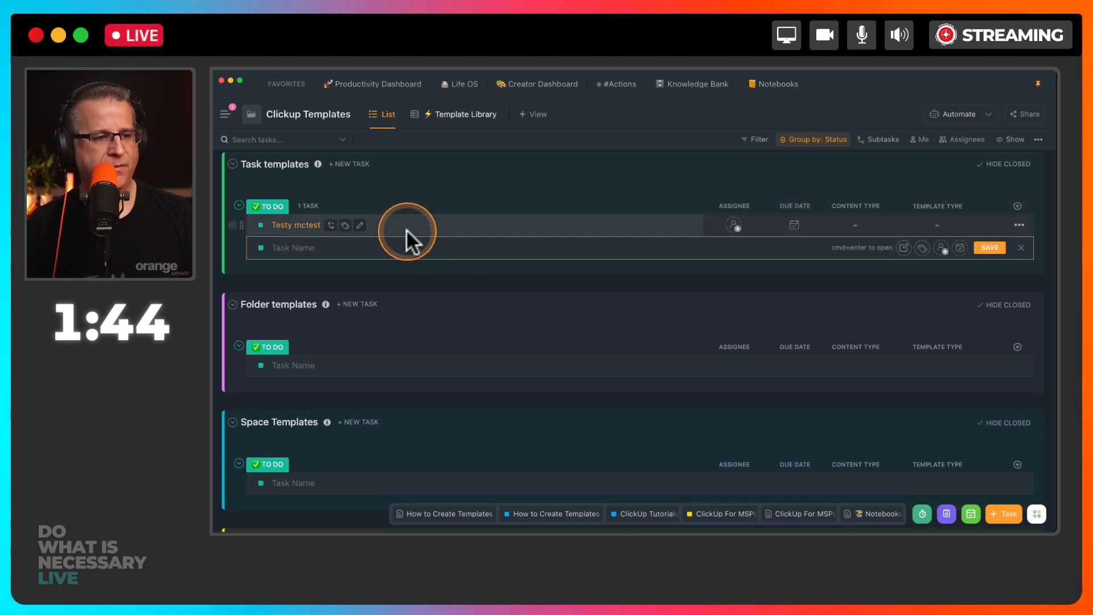
# Step: Give Testy mctest the description 'This is a description'
pyautogui.click(295, 224)
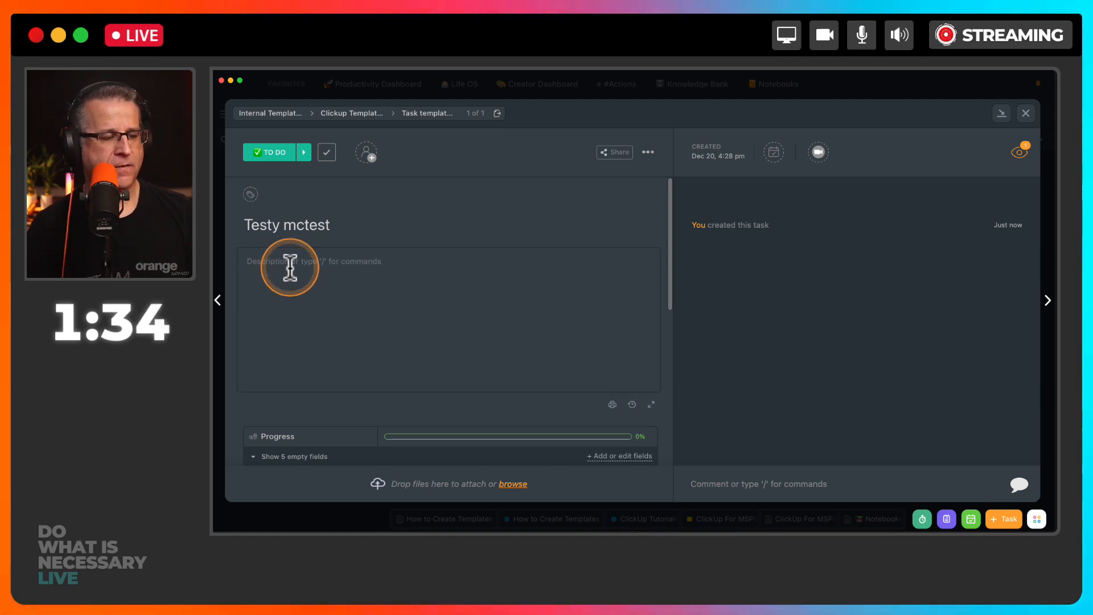
pyautogui.write('This')
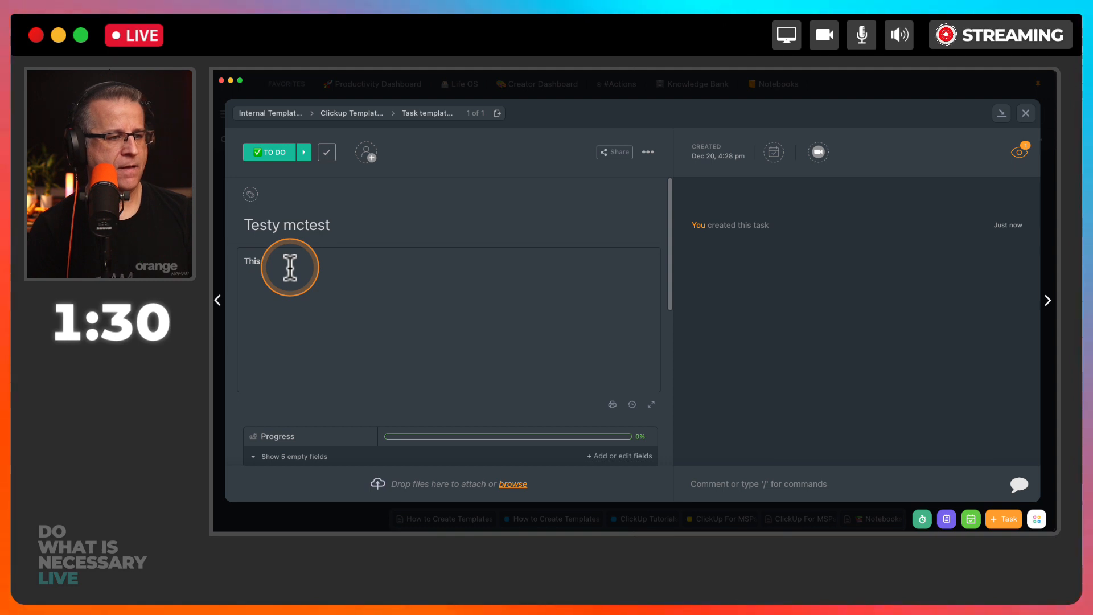
pyautogui.write('is a de')
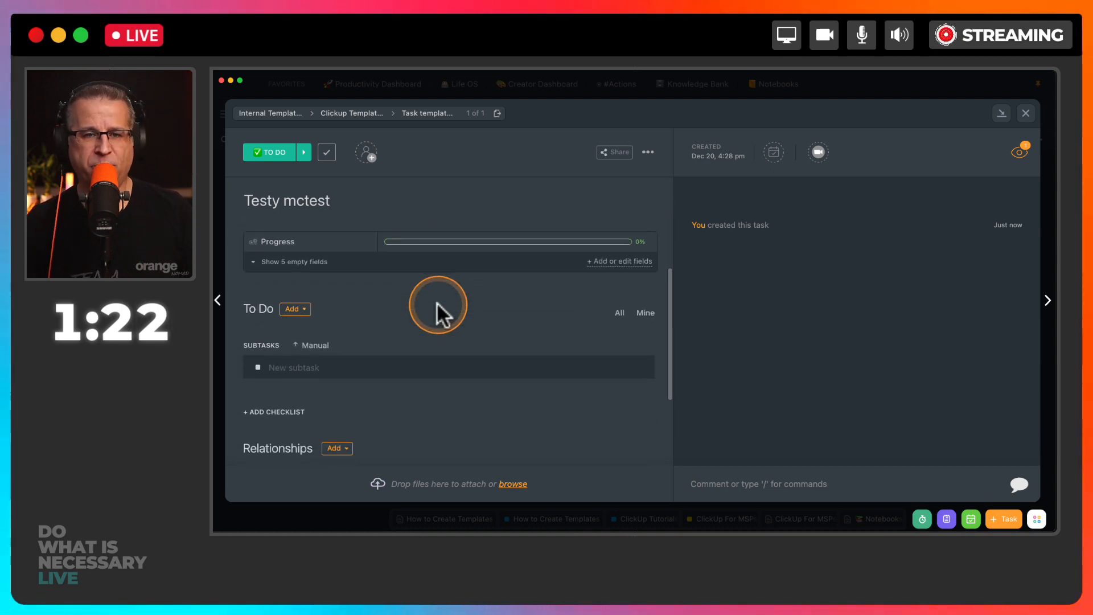
pyautogui.moveTo(333, 368)
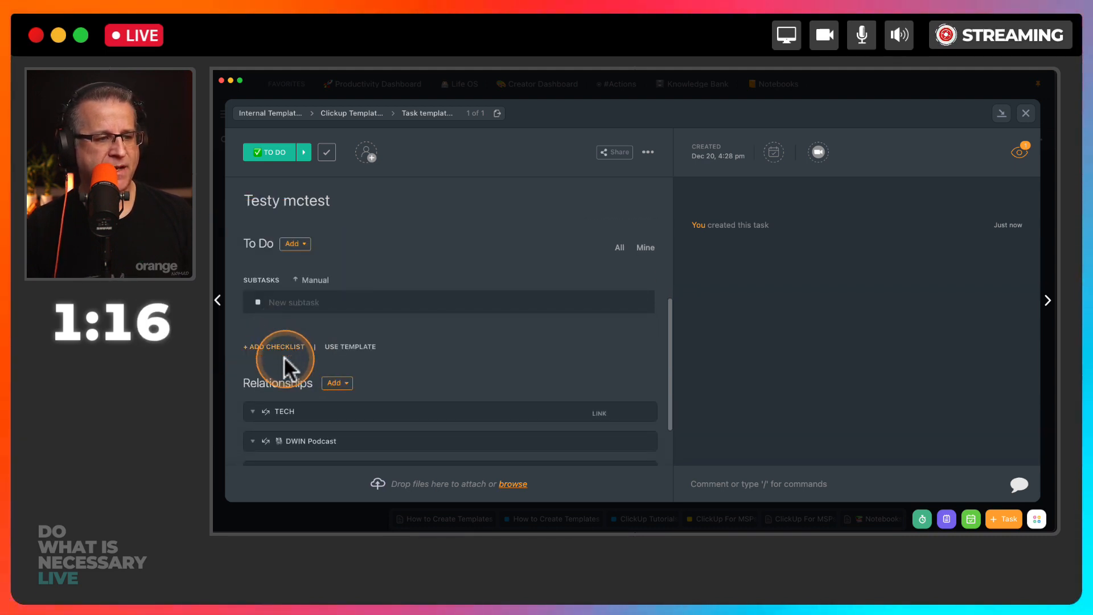
# Step: Add a checklist with items Do this first, Do this second, Do this third
pyautogui.click(275, 346)
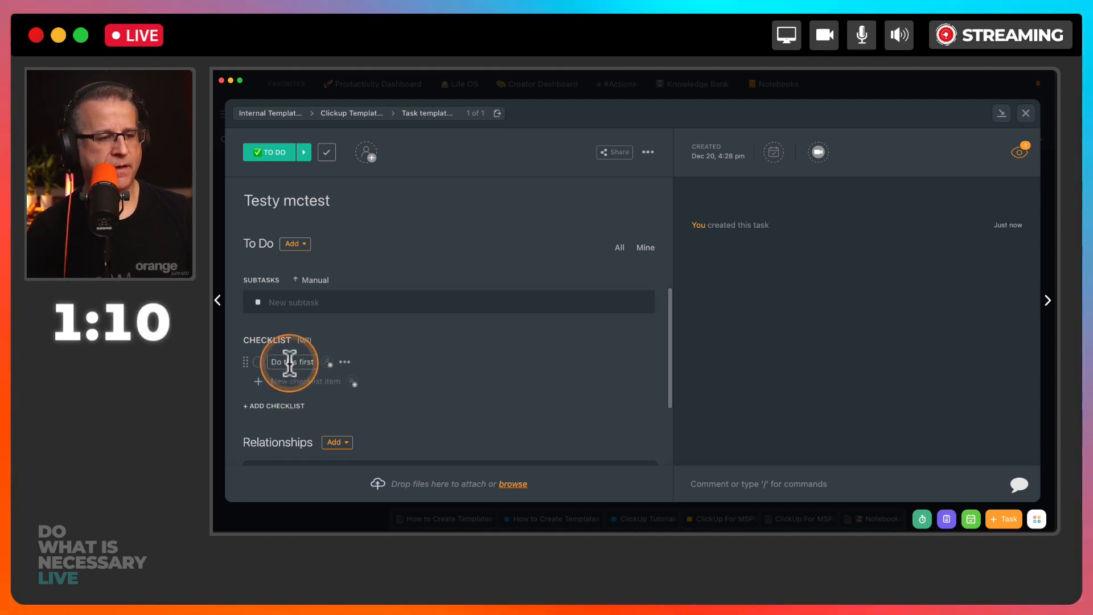
pyautogui.write('Do this second')
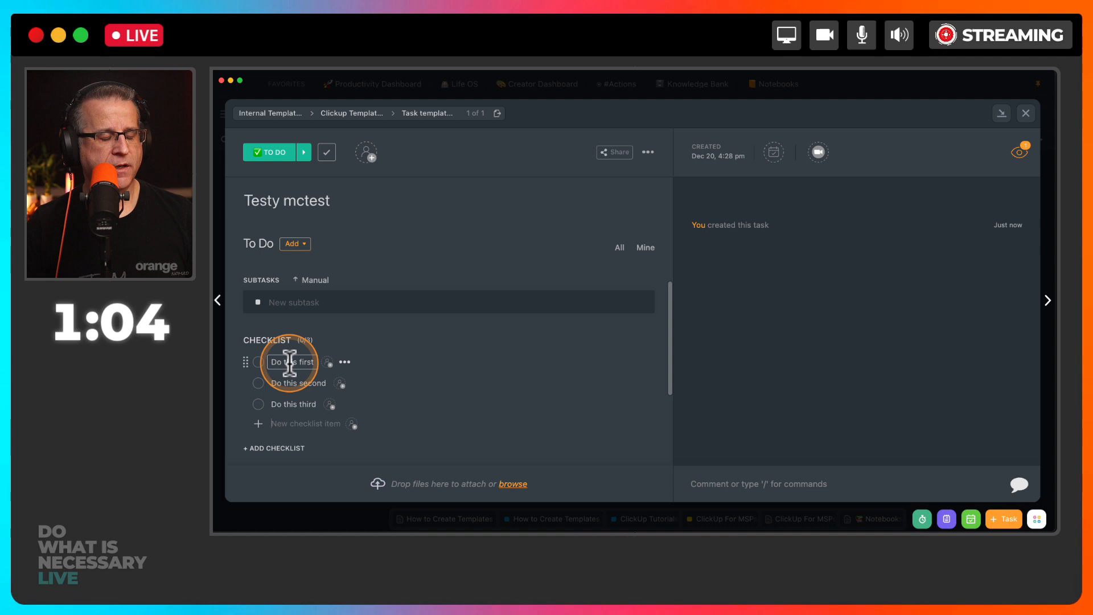
pyautogui.scroll(-3)
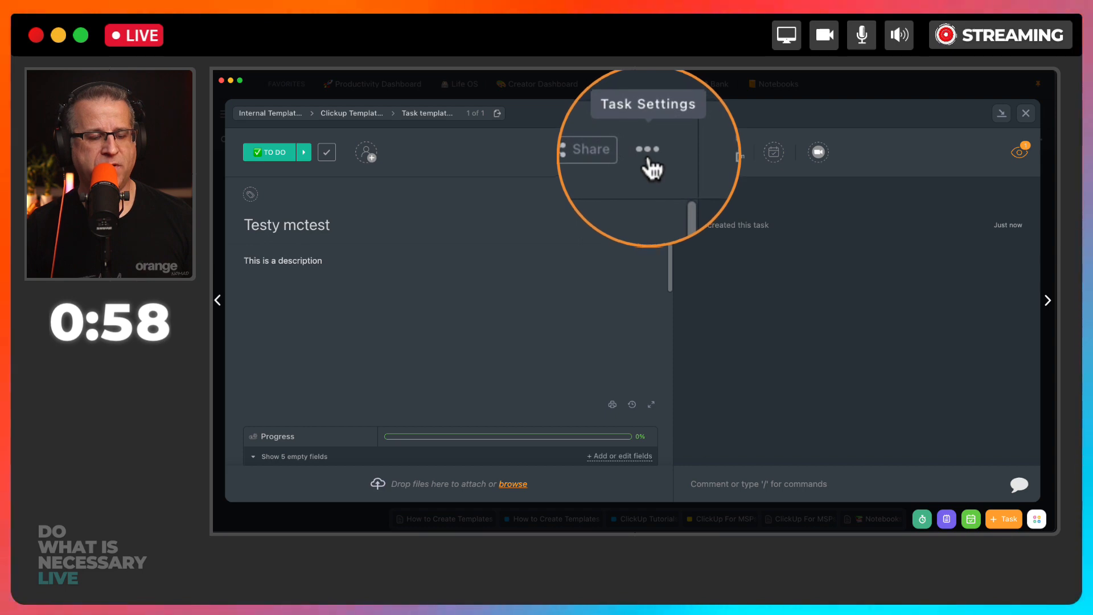
# Step: Save Testy mctest as a task template named '## Testy mctest' via Template Center
pyautogui.click(646, 152)
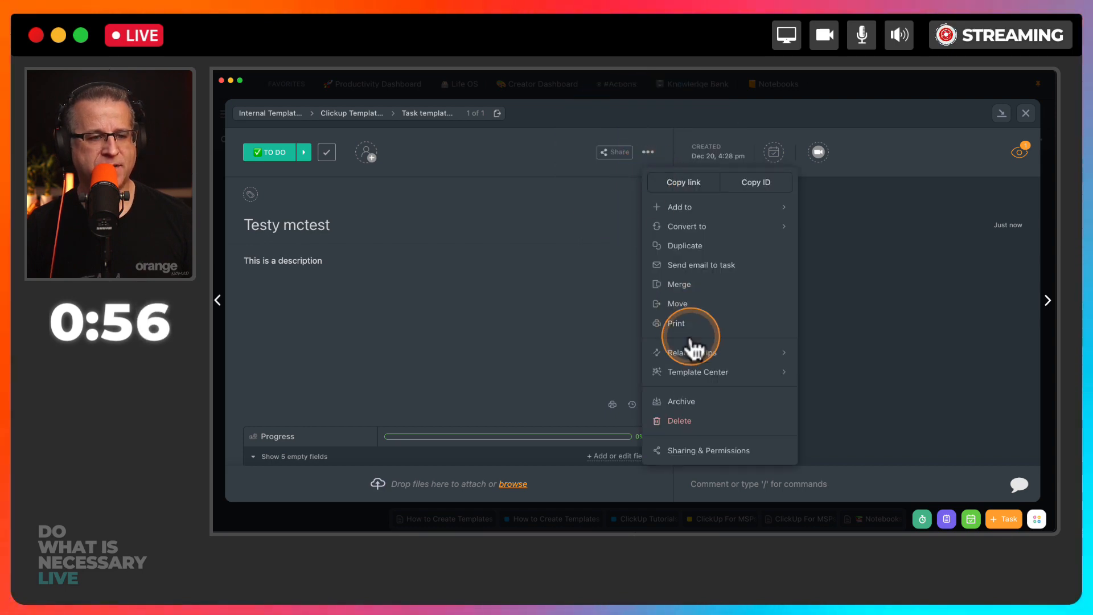
pyautogui.moveTo(696, 371)
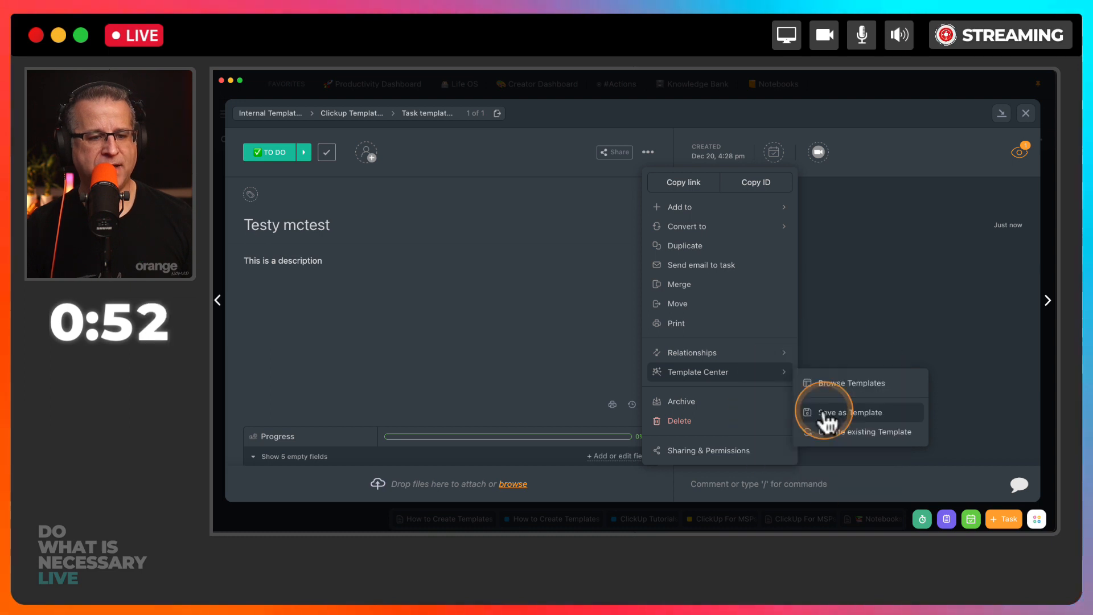
pyautogui.click(847, 413)
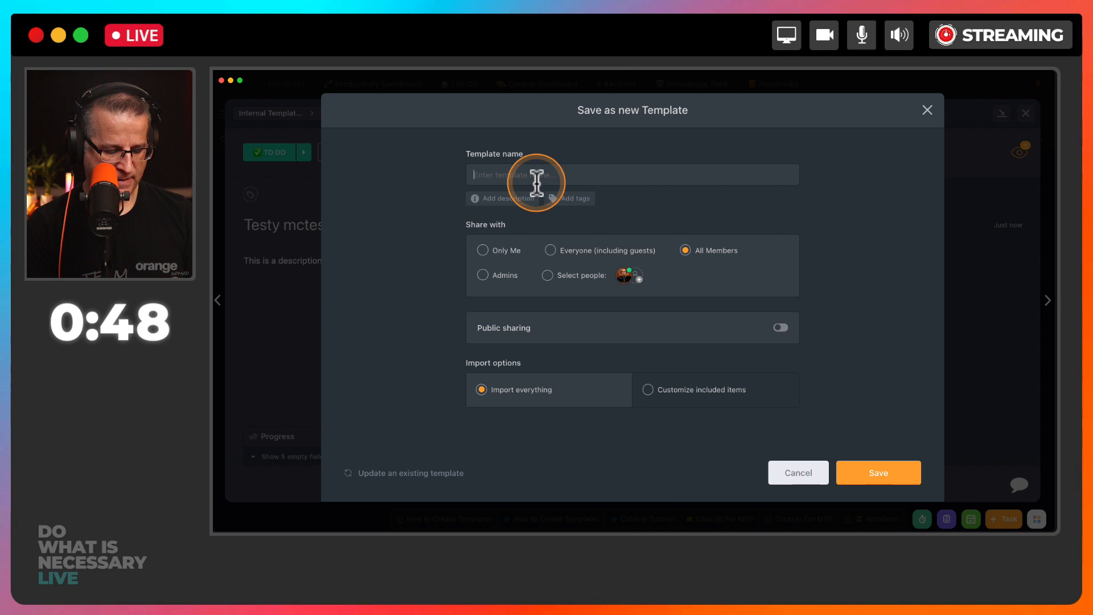
pyautogui.write('## Tes')
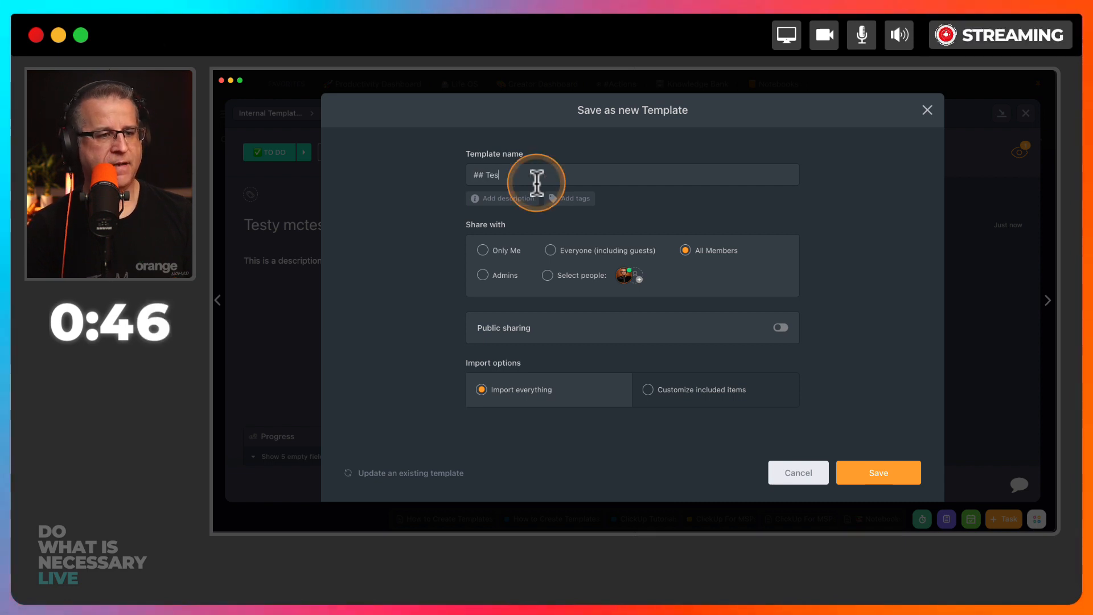
pyautogui.write('ty')
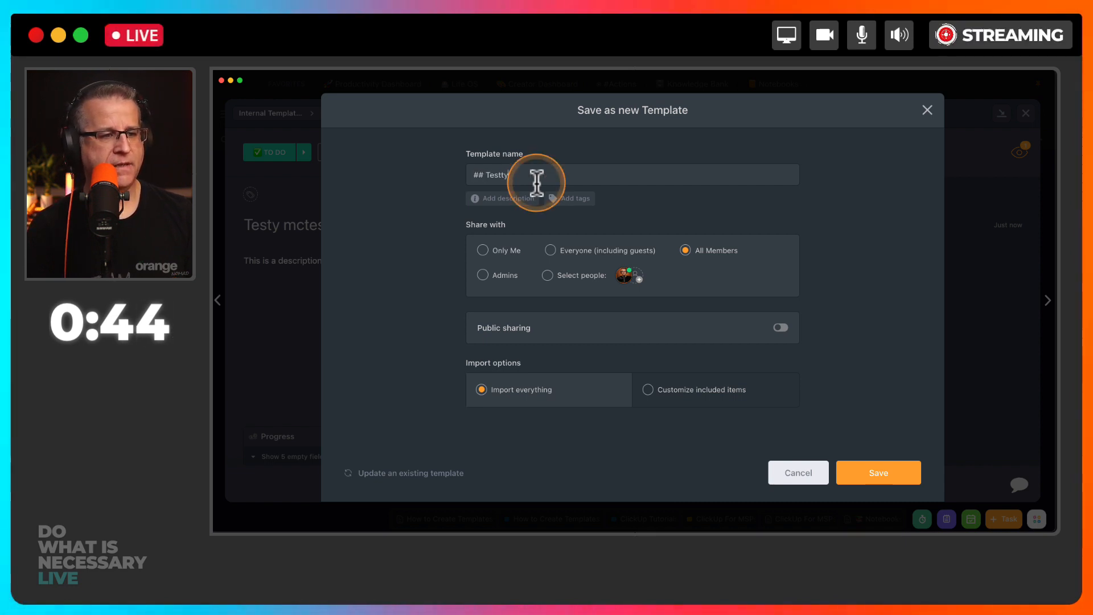
pyautogui.press('Backspace')
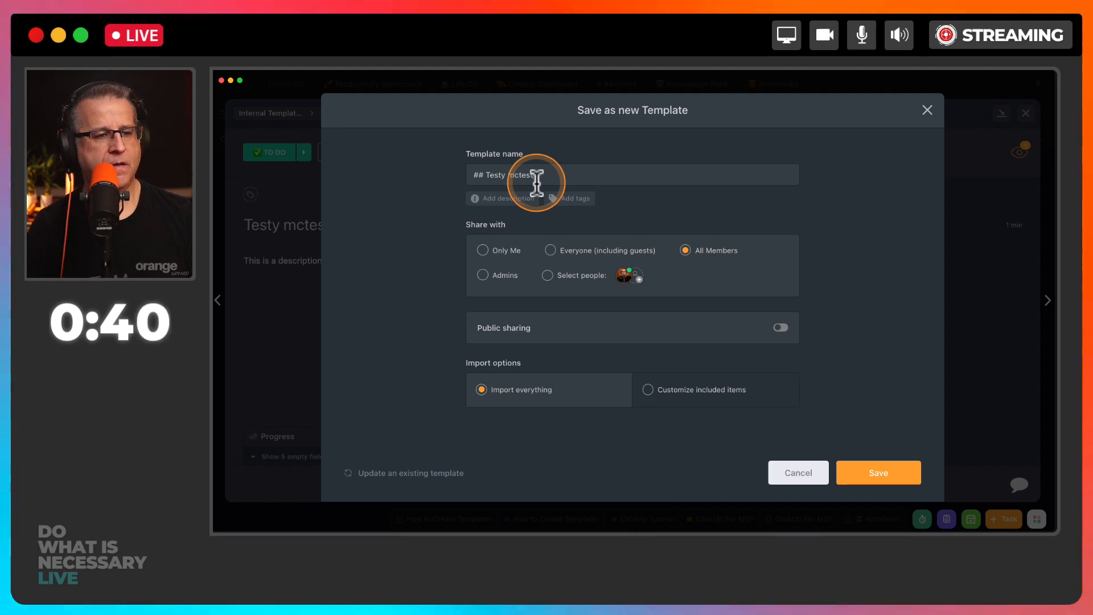
pyautogui.click(878, 472)
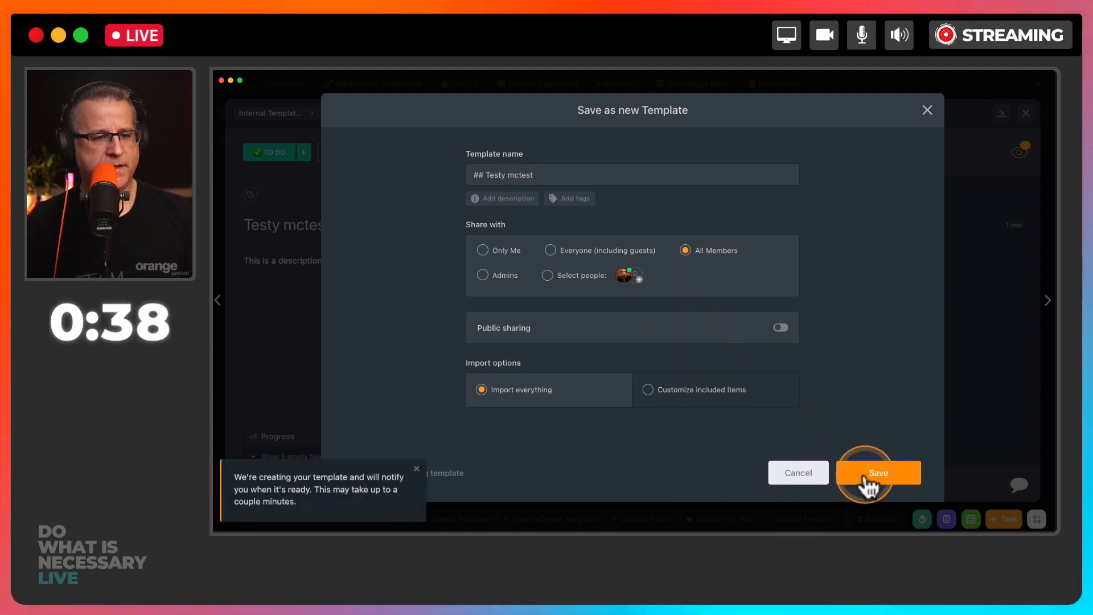
pyautogui.click(878, 473)
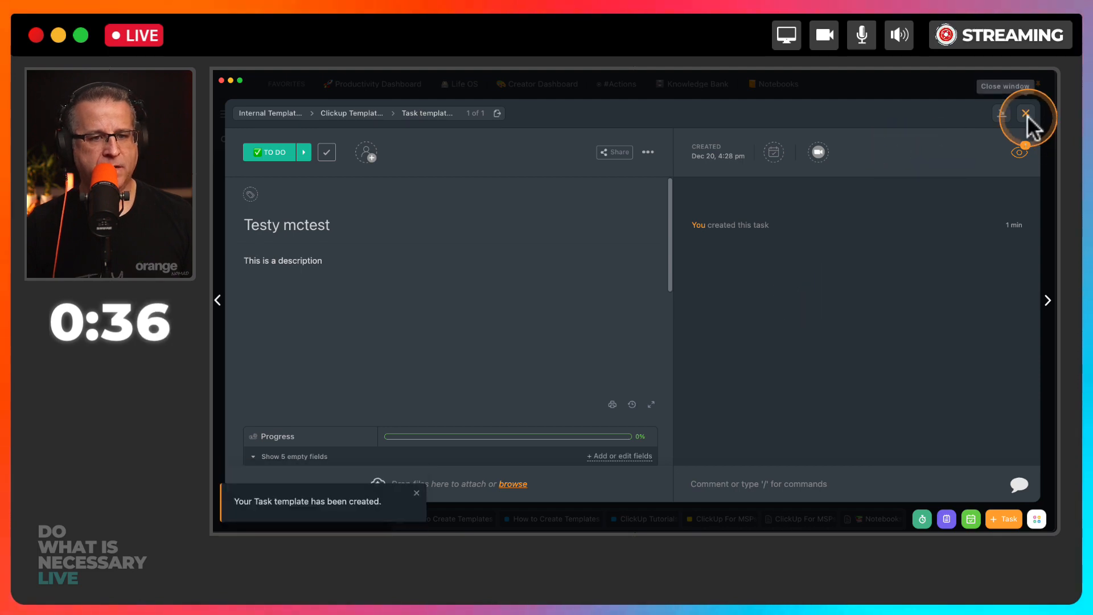
# Step: Create a second task named 'Test #2' and view its details
pyautogui.click(1026, 114)
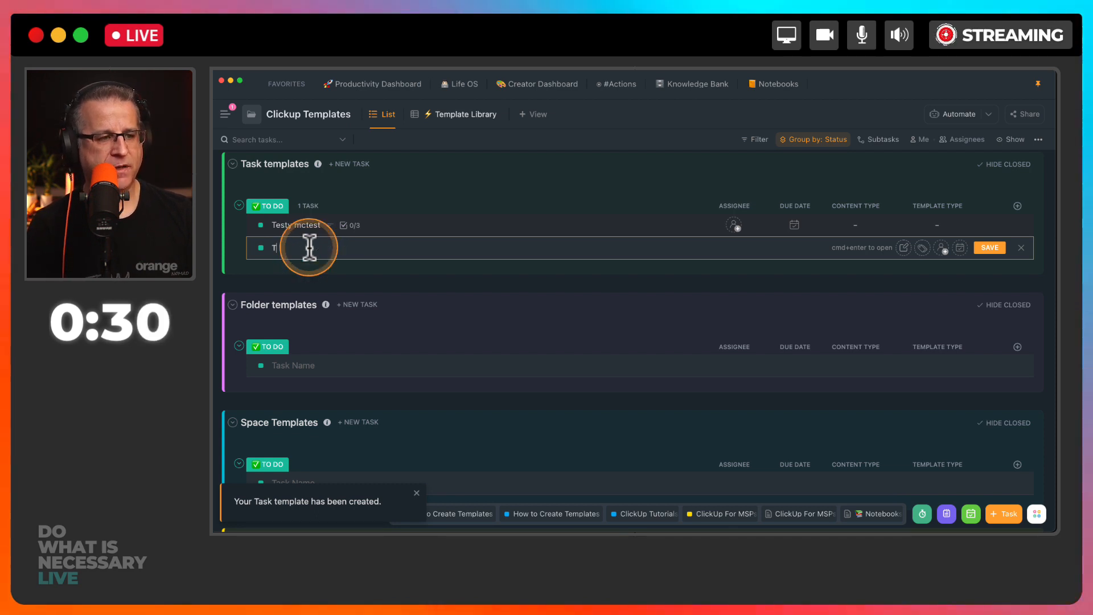
pyautogui.write('Test #2')
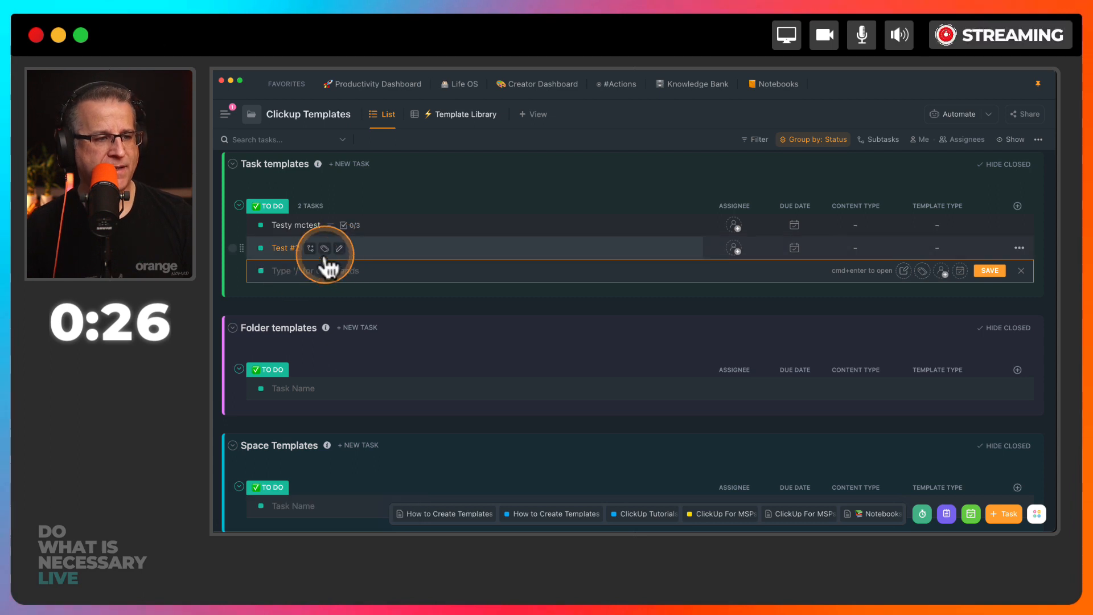
pyautogui.click(285, 247)
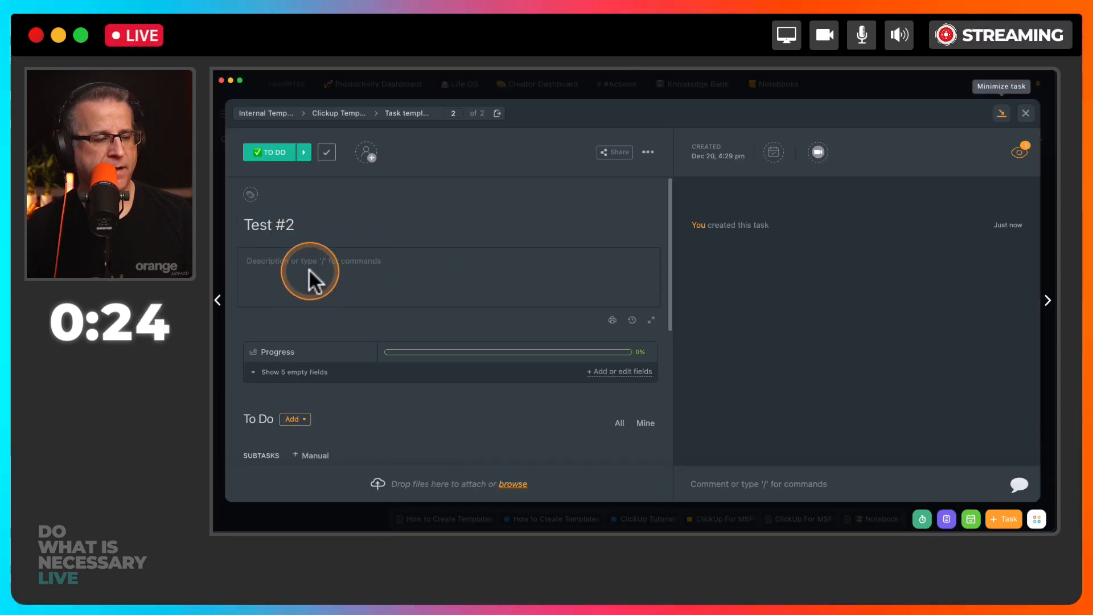
# Step: Enter the /templa slash command in the Test #2 description
pyautogui.click(310, 272)
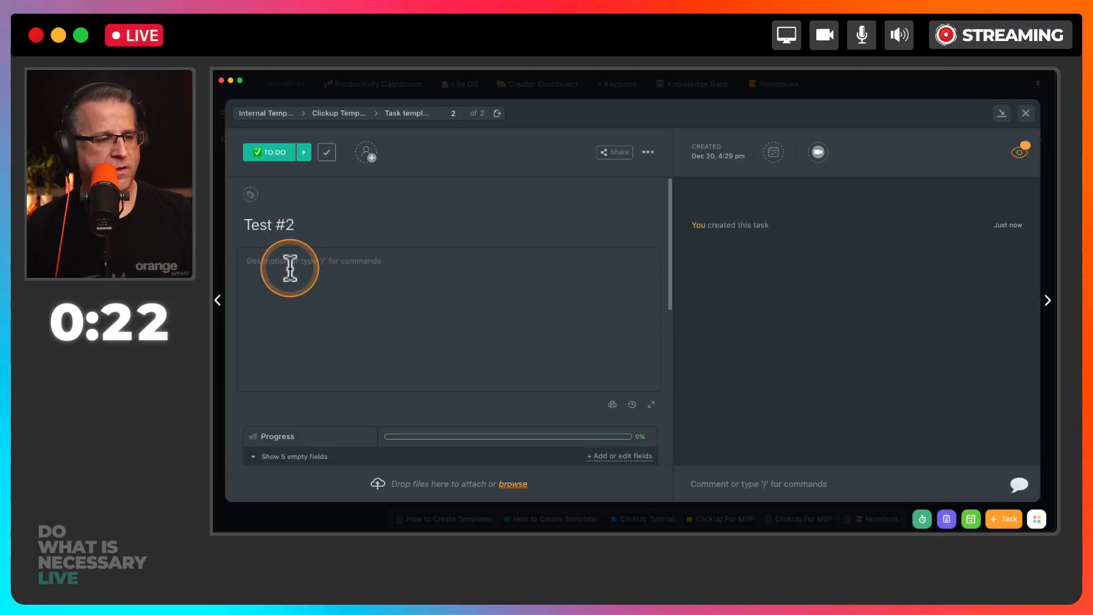
pyautogui.write('/')
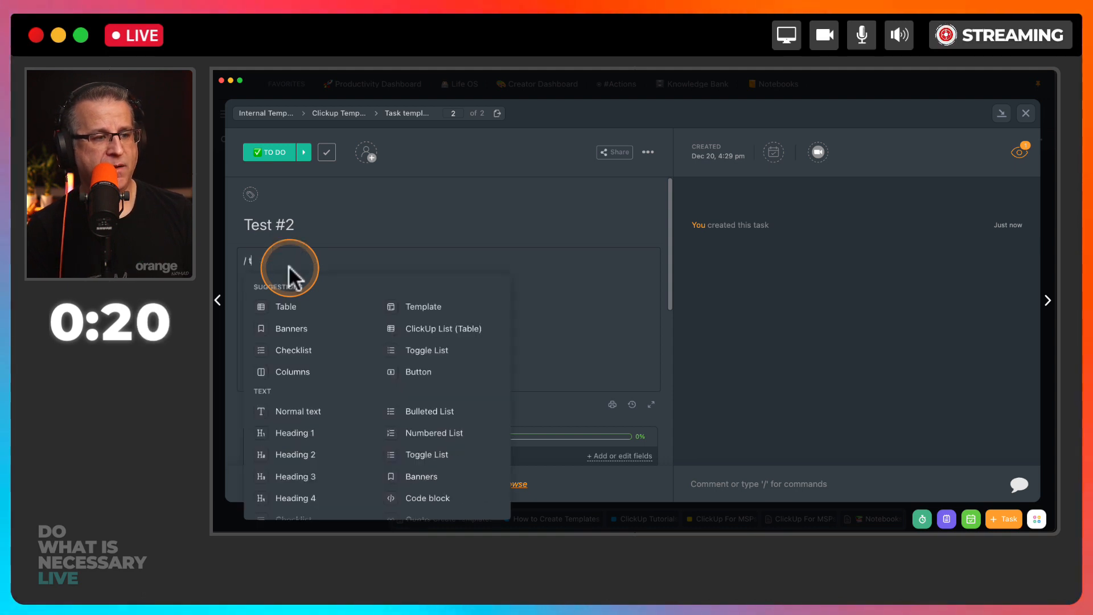
pyautogui.write('templa')
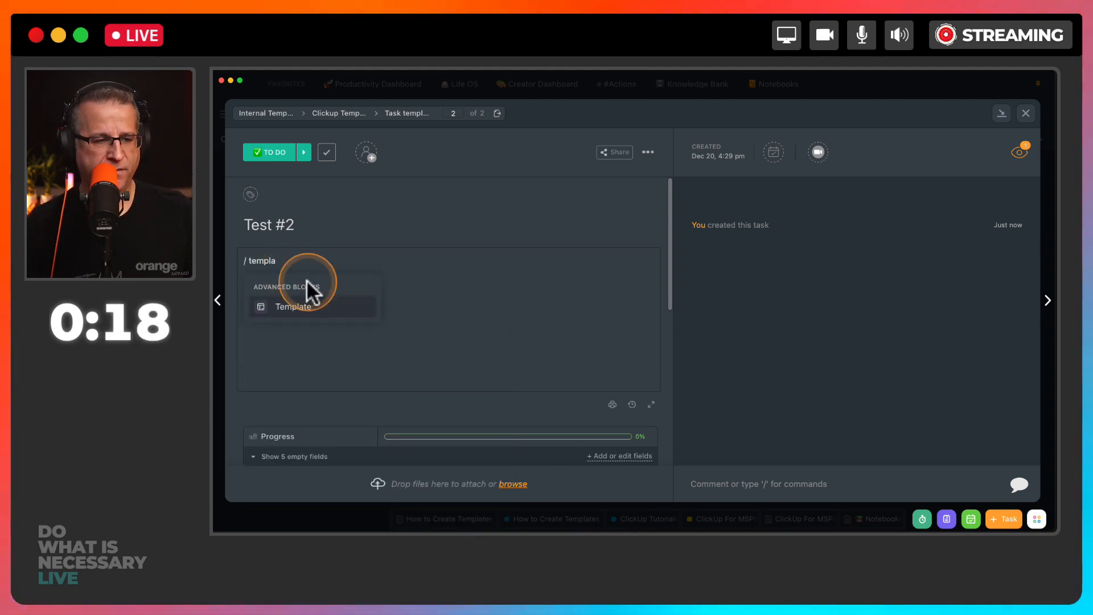
# Step: Merge the Testy mctest template into Test #2, bringing in its checklist
pyautogui.click(294, 307)
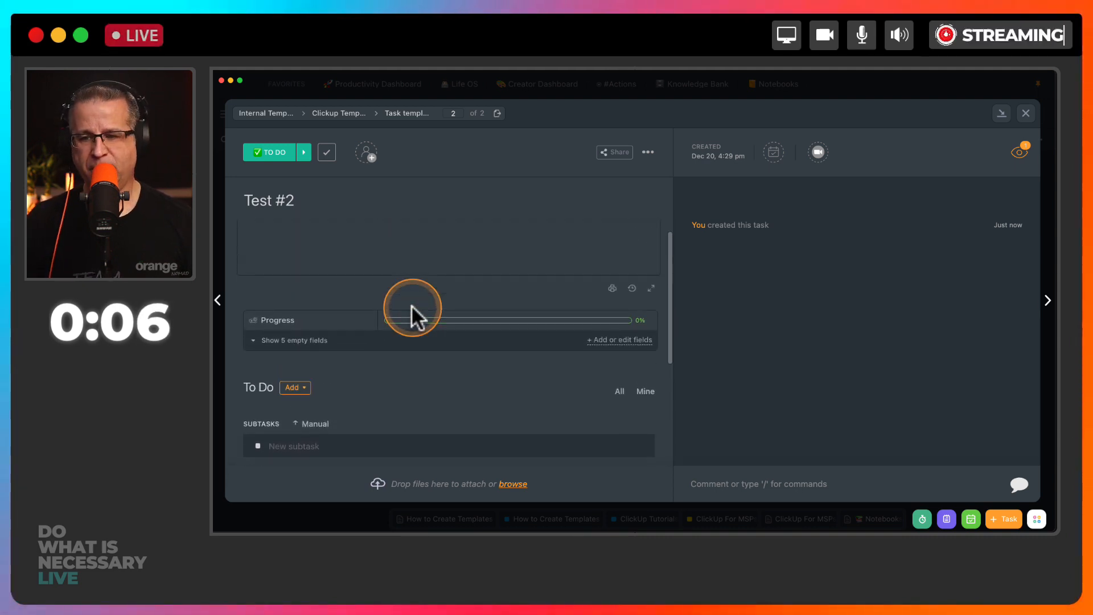
pyautogui.scroll(-3)
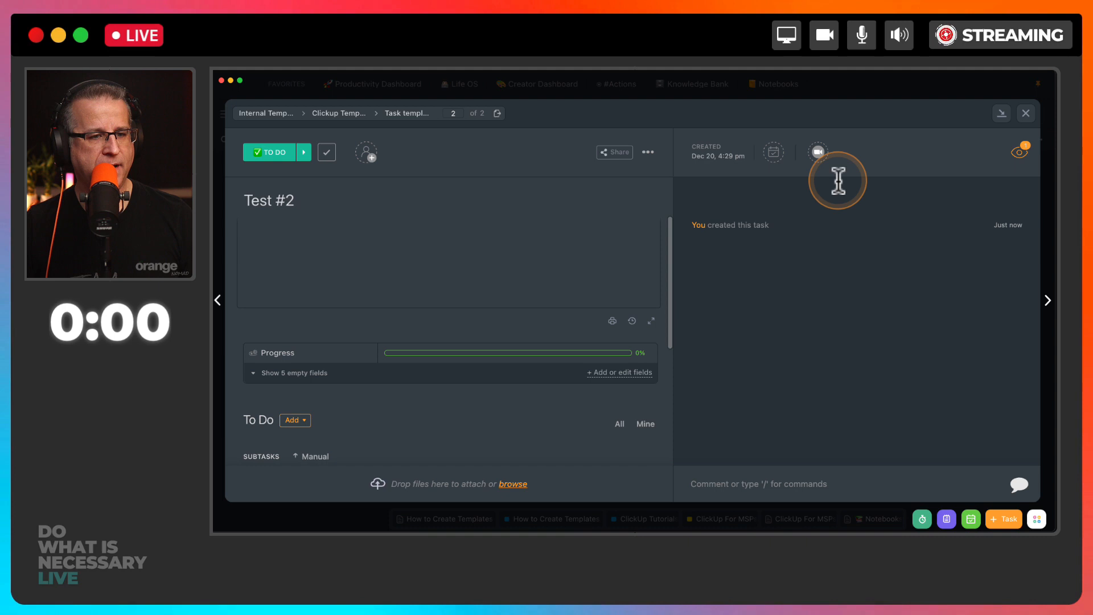
# Step: Reopen Test #2 from the list to verify its checklist shows 0/2 items
pyautogui.click(1024, 113)
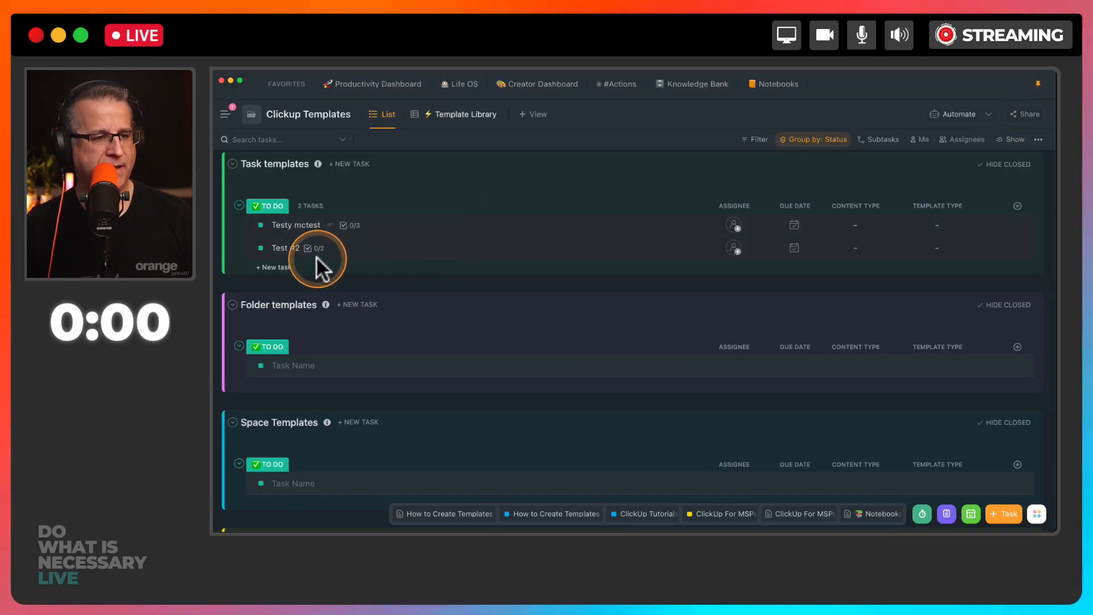
pyautogui.click(279, 247)
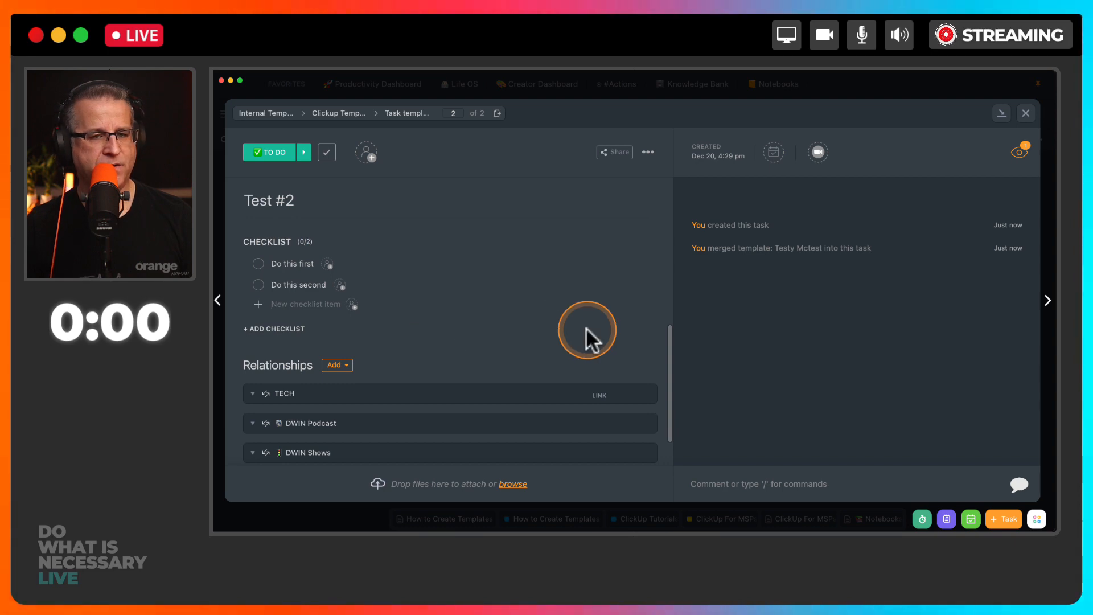
pyautogui.click(1026, 113)
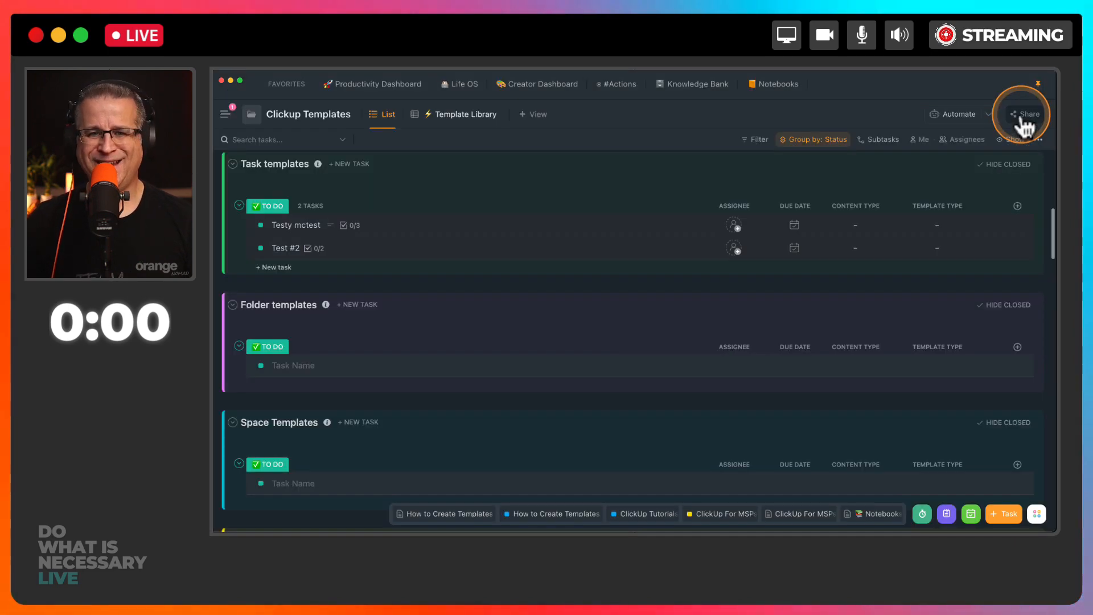